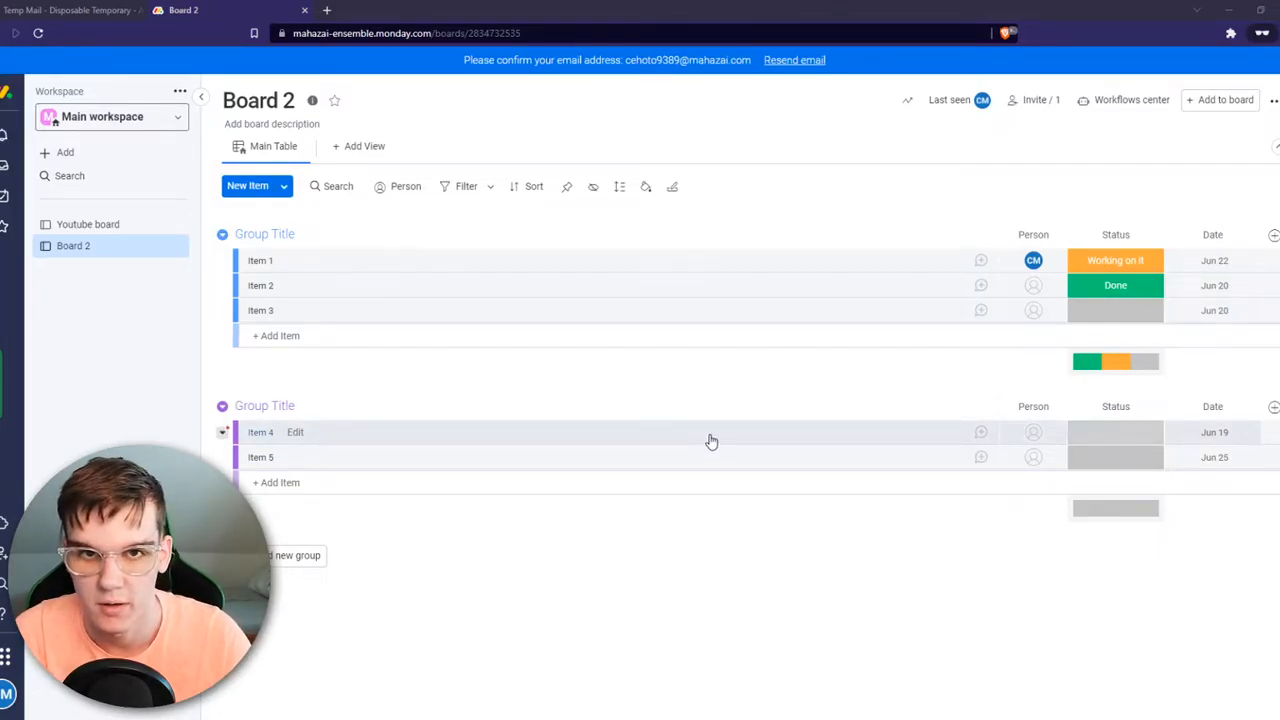
pyautogui.moveTo(184, 300)
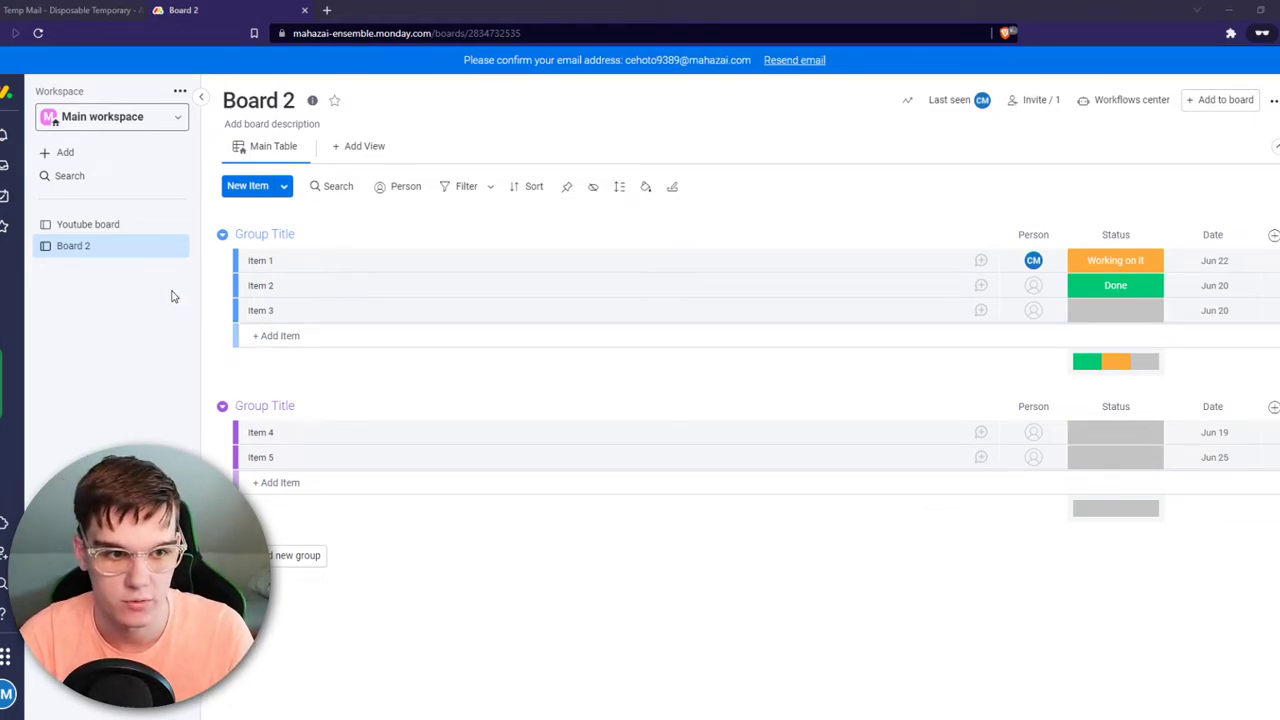
# Step: Look at the Youtube board briefly and return to Board 2
pyautogui.click(88, 224)
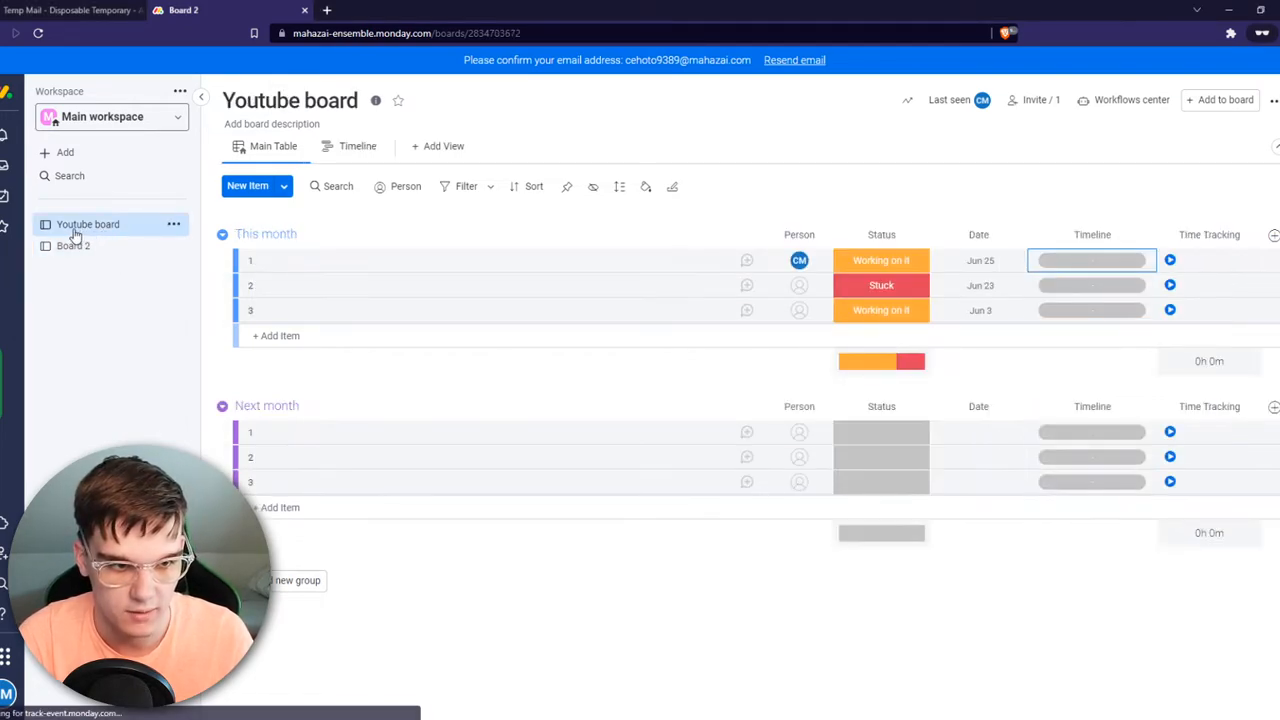
pyautogui.click(72, 244)
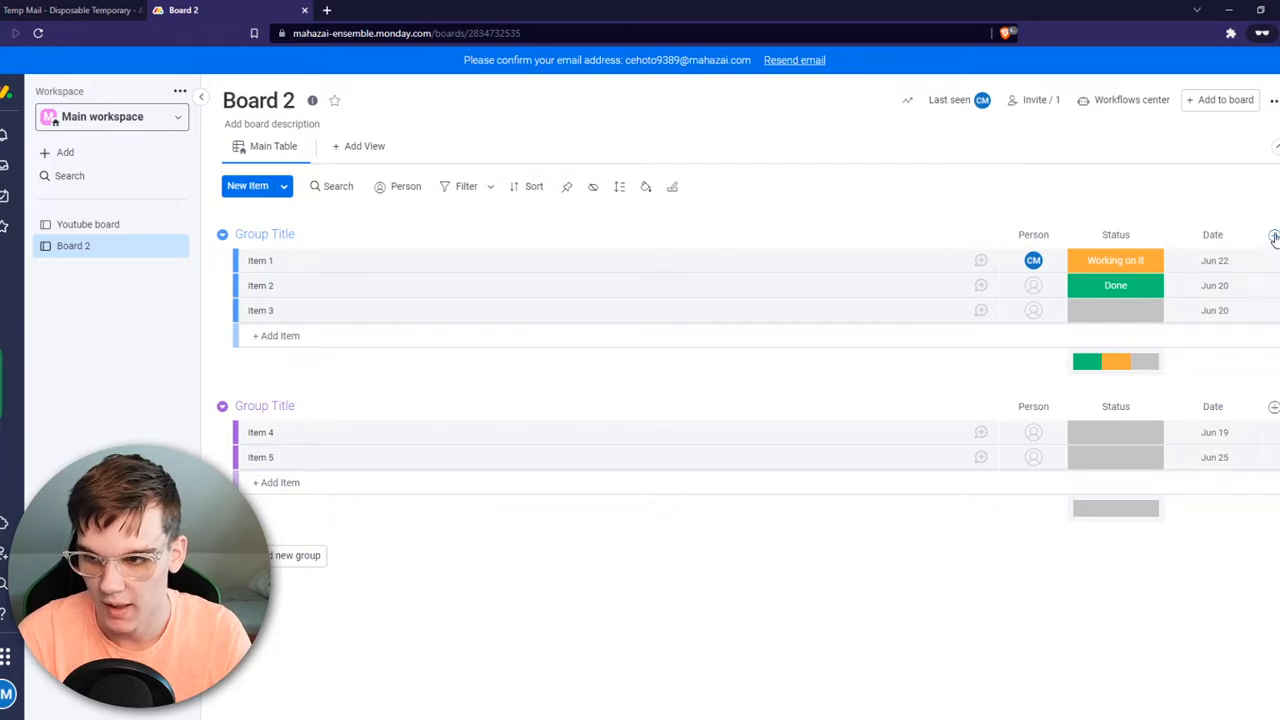
# Step: Add a Connect boards column to Board 2 linked to the Youtube board
pyautogui.click(1274, 234)
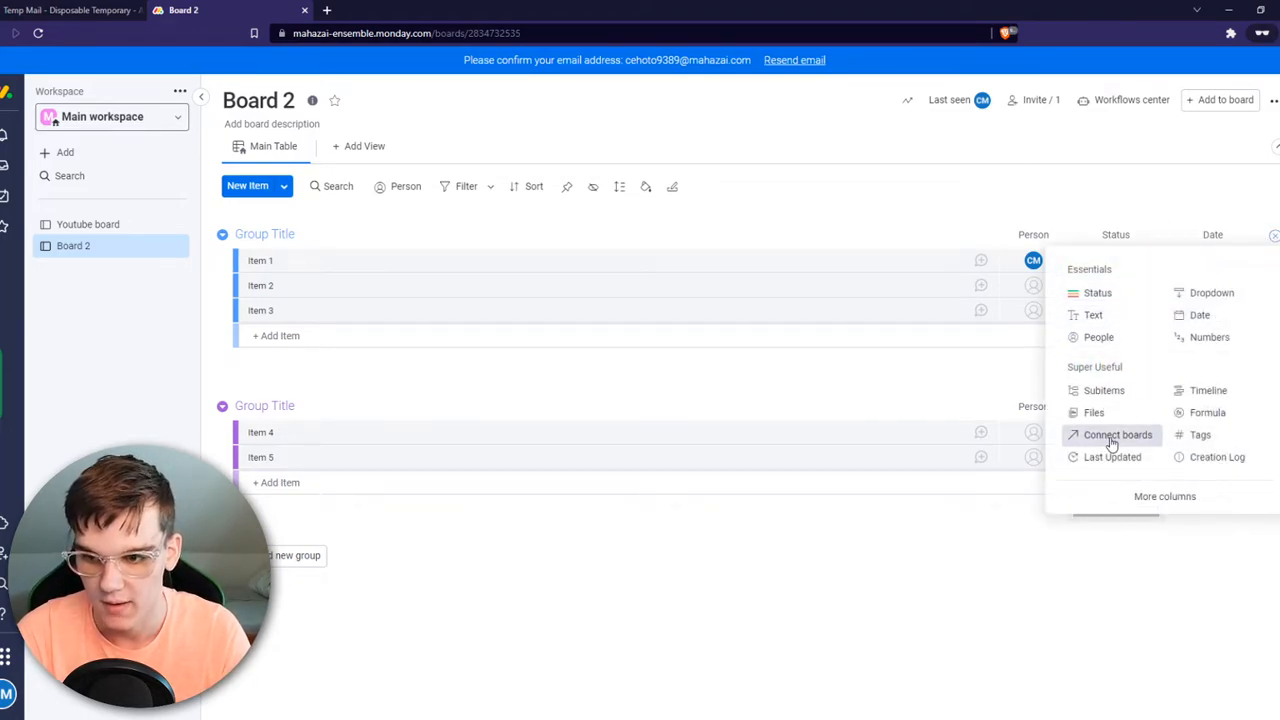
pyautogui.click(1116, 434)
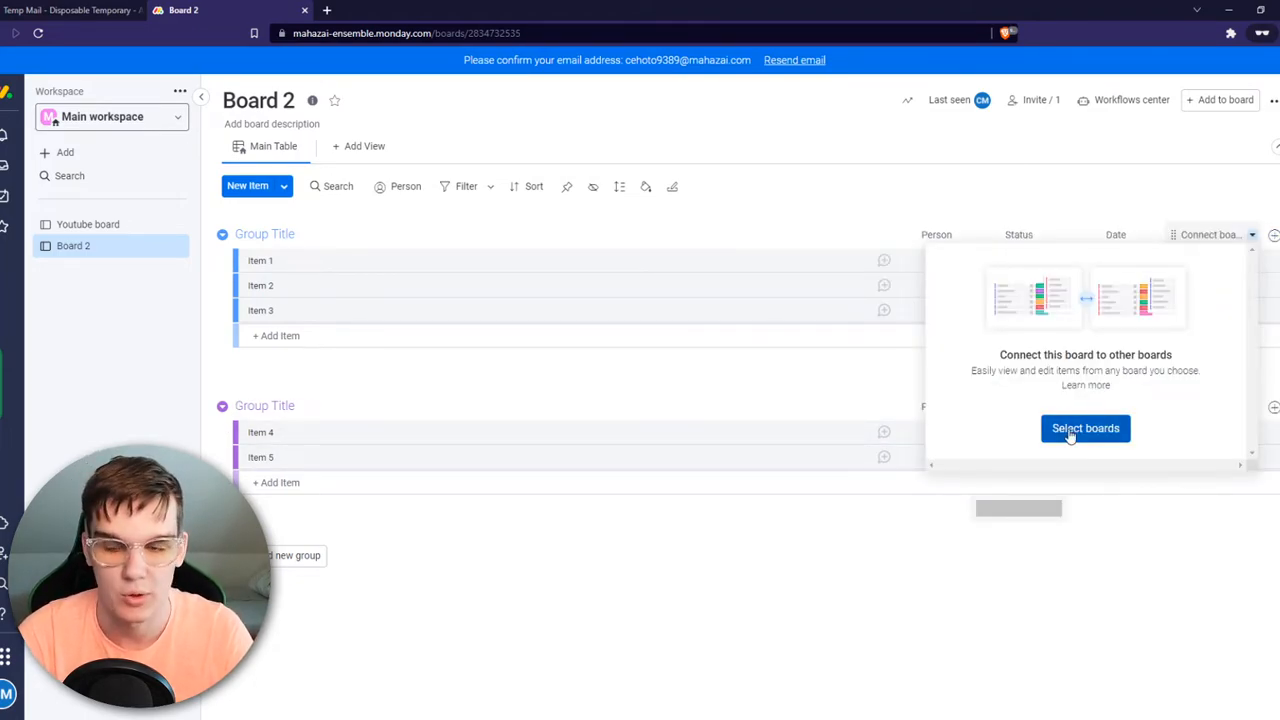
pyautogui.click(1084, 428)
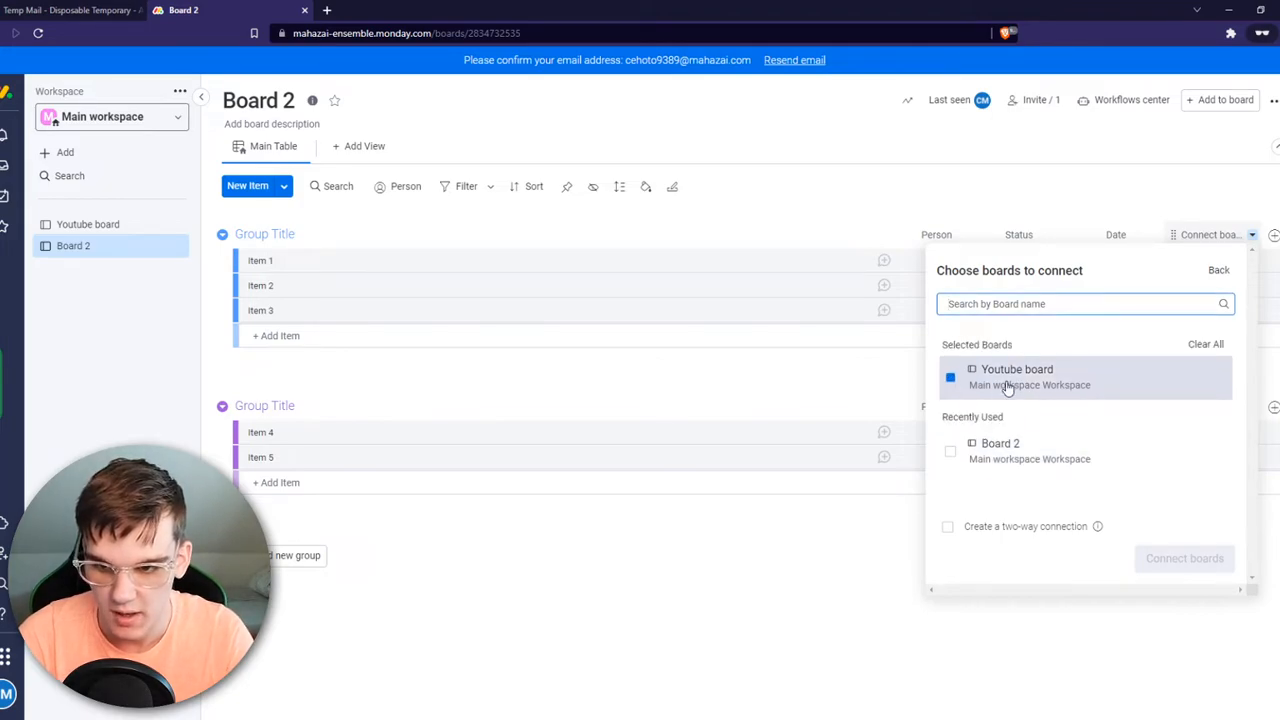
pyautogui.click(1184, 558)
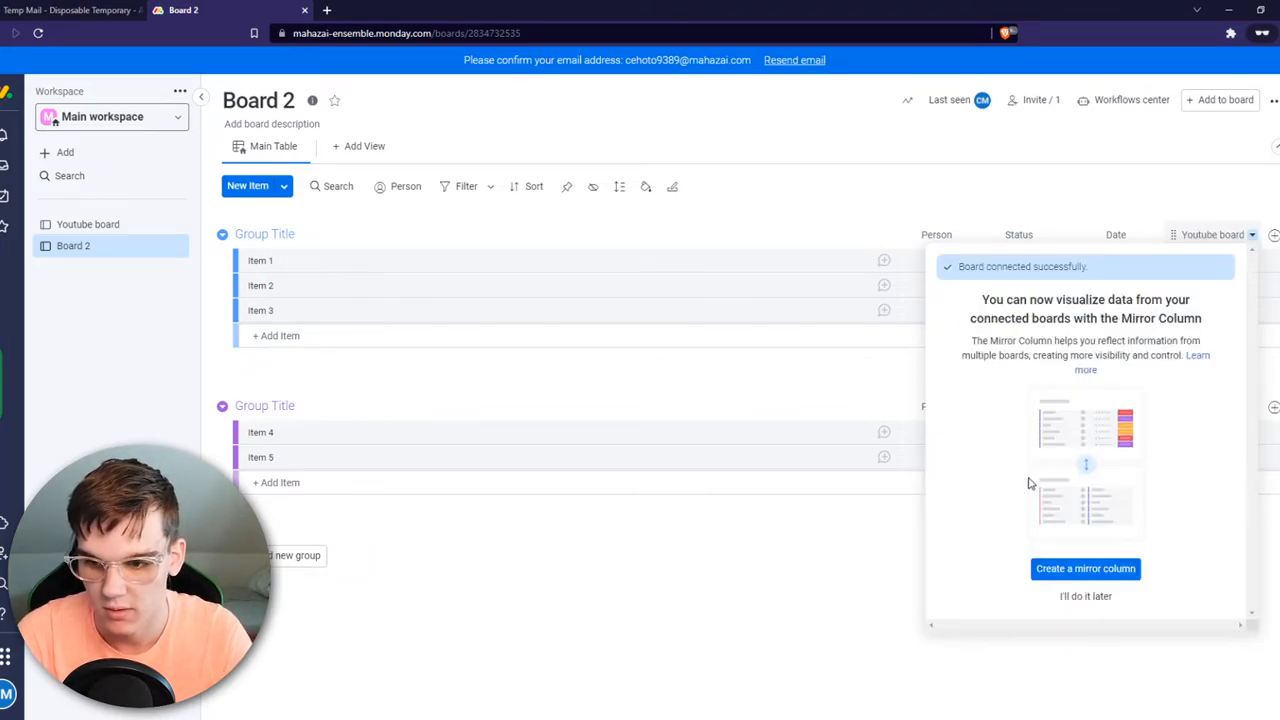
pyautogui.moveTo(984, 480)
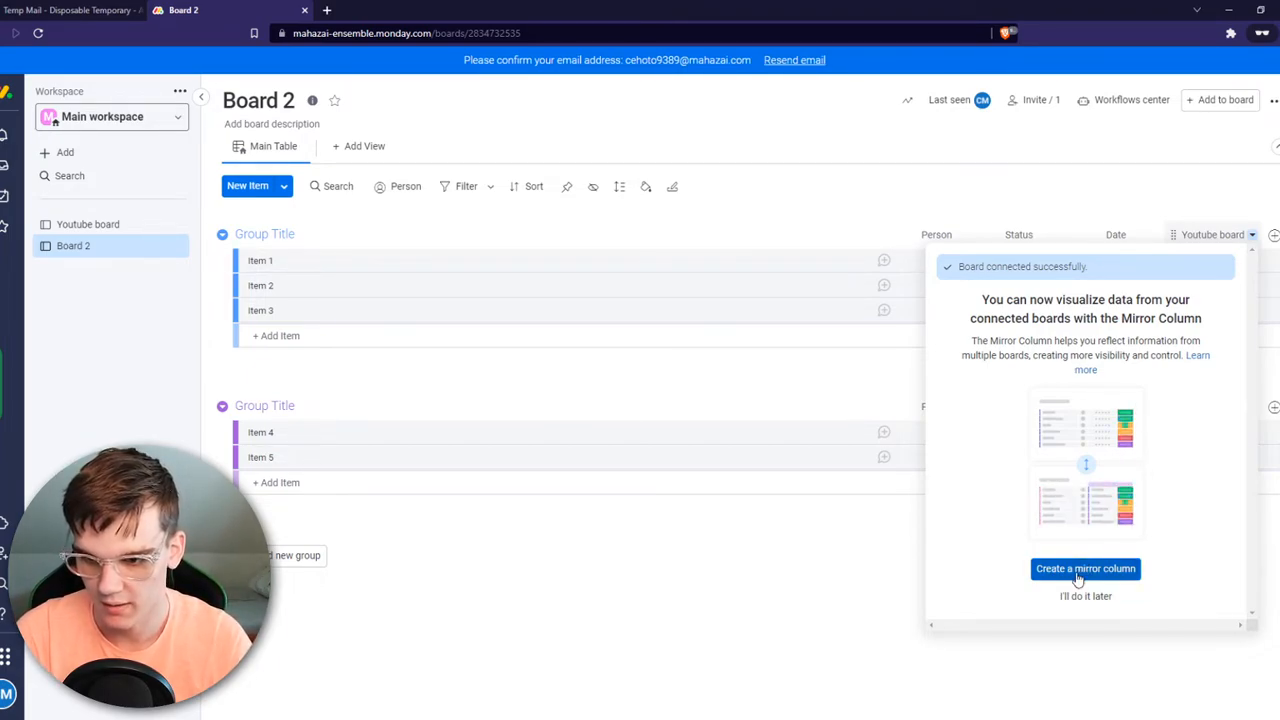
# Step: Create a mirror column on the new connection showing the Youtube board's Timeline
pyautogui.click(1084, 568)
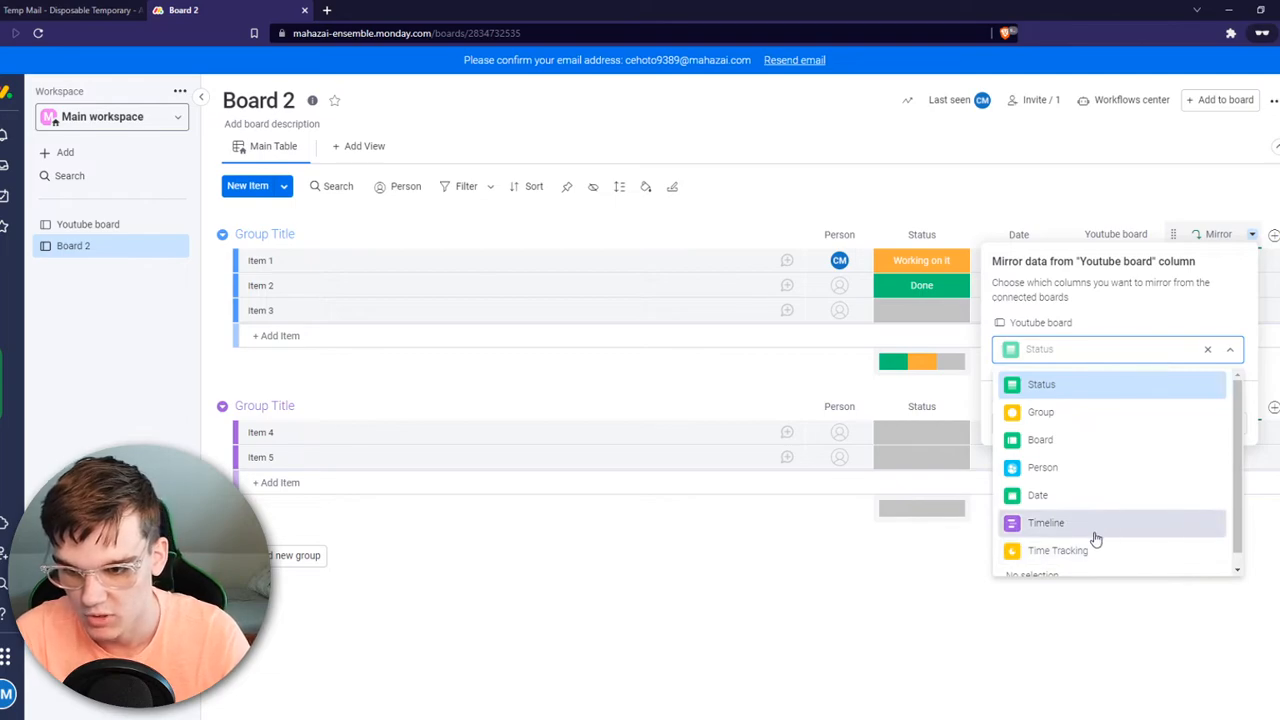
pyautogui.click(1046, 522)
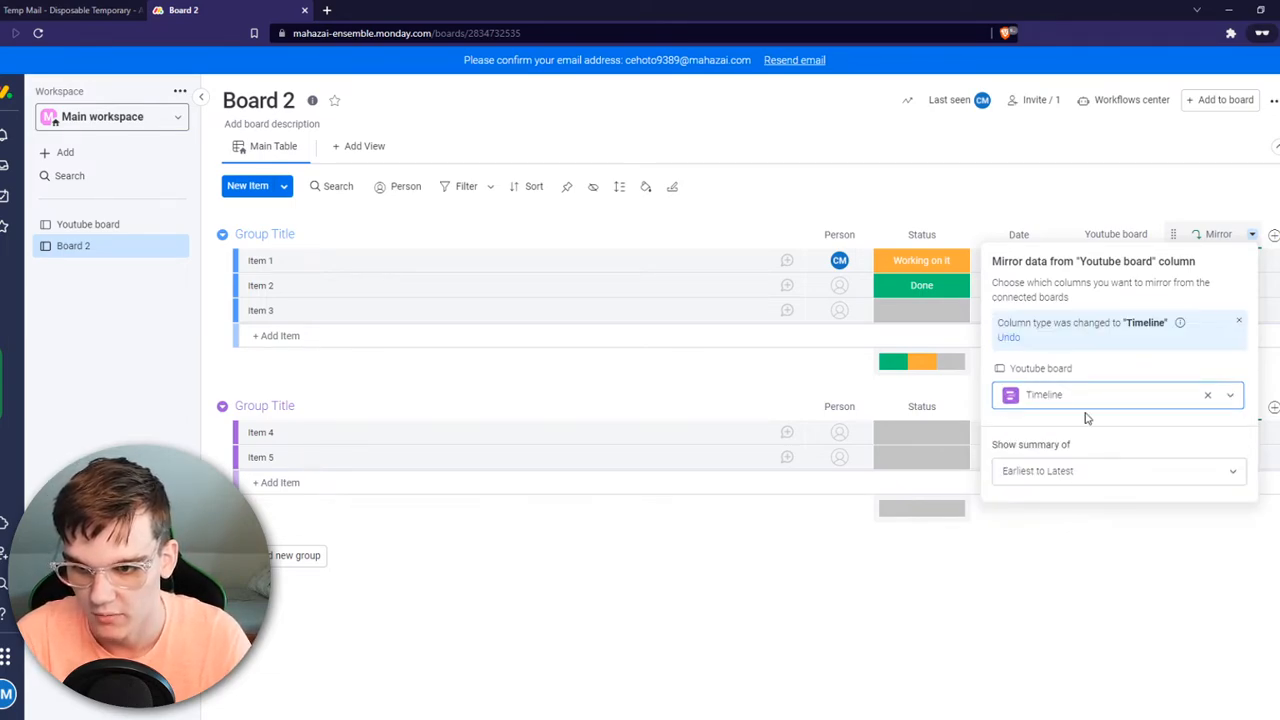
pyautogui.moveTo(1058, 400)
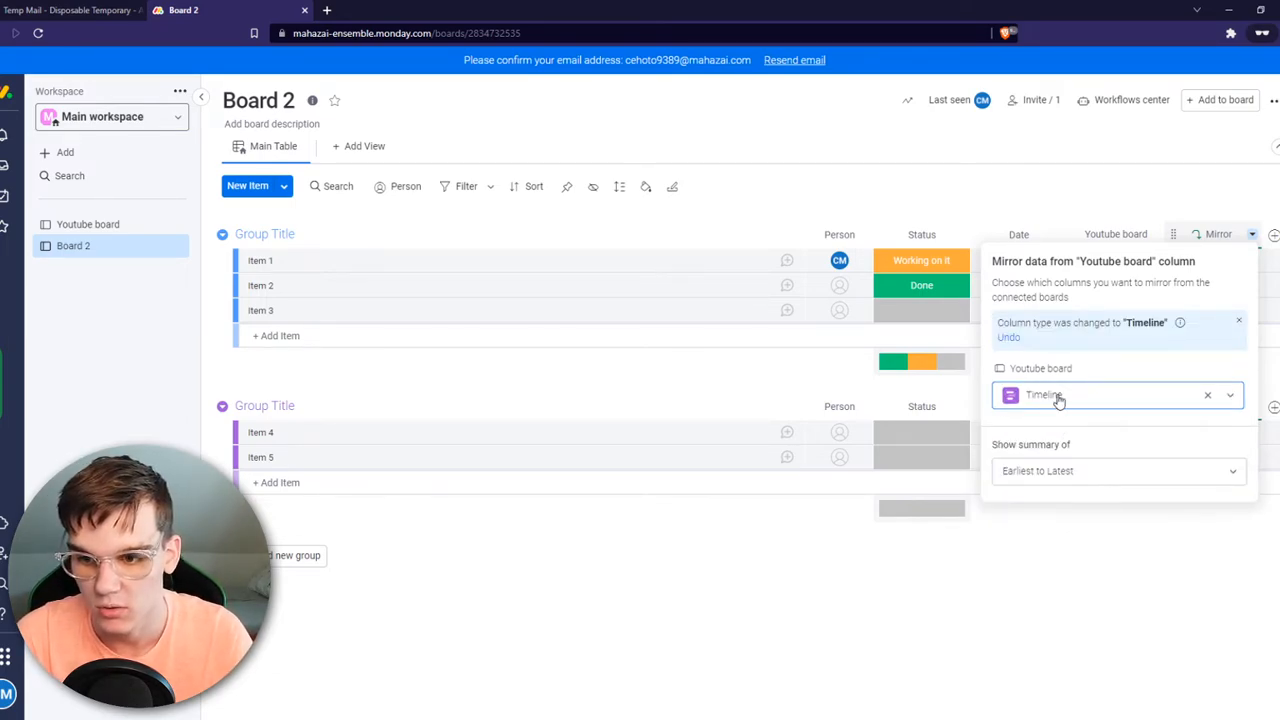
pyautogui.moveTo(1072, 400)
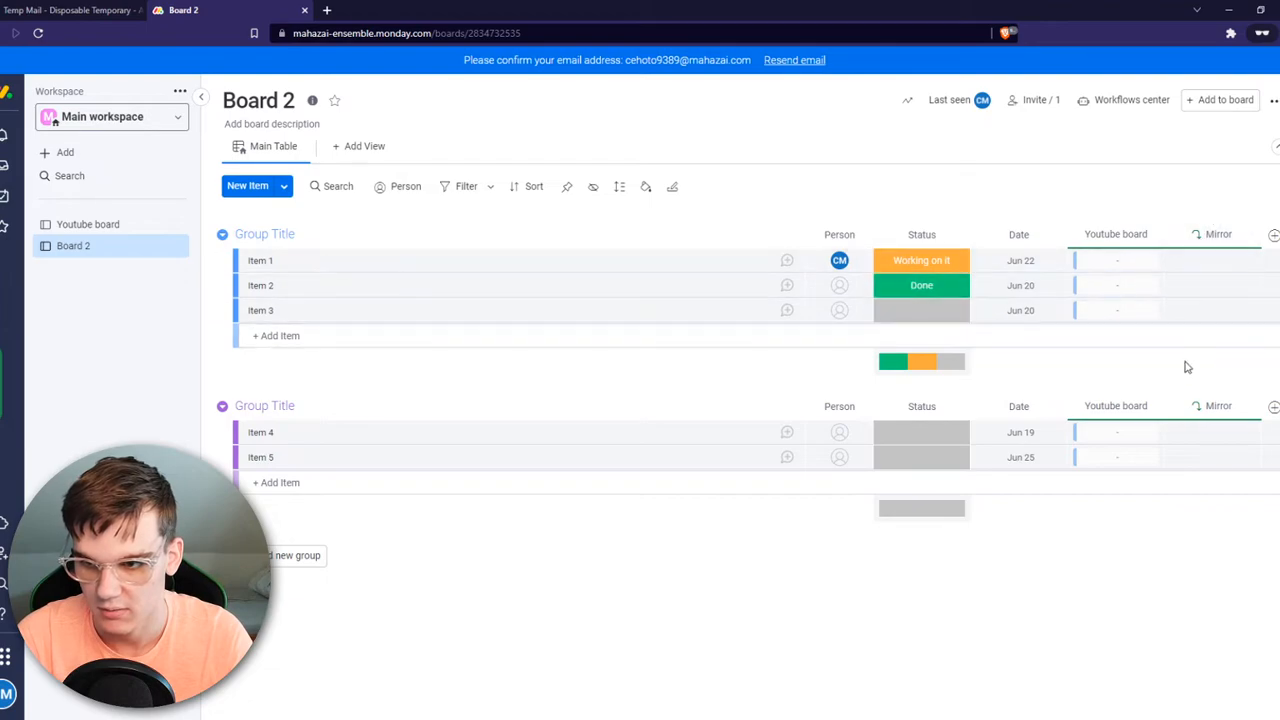
# Step: Add a second Mirror column to Board 2 from the Column Center
pyautogui.click(1272, 234)
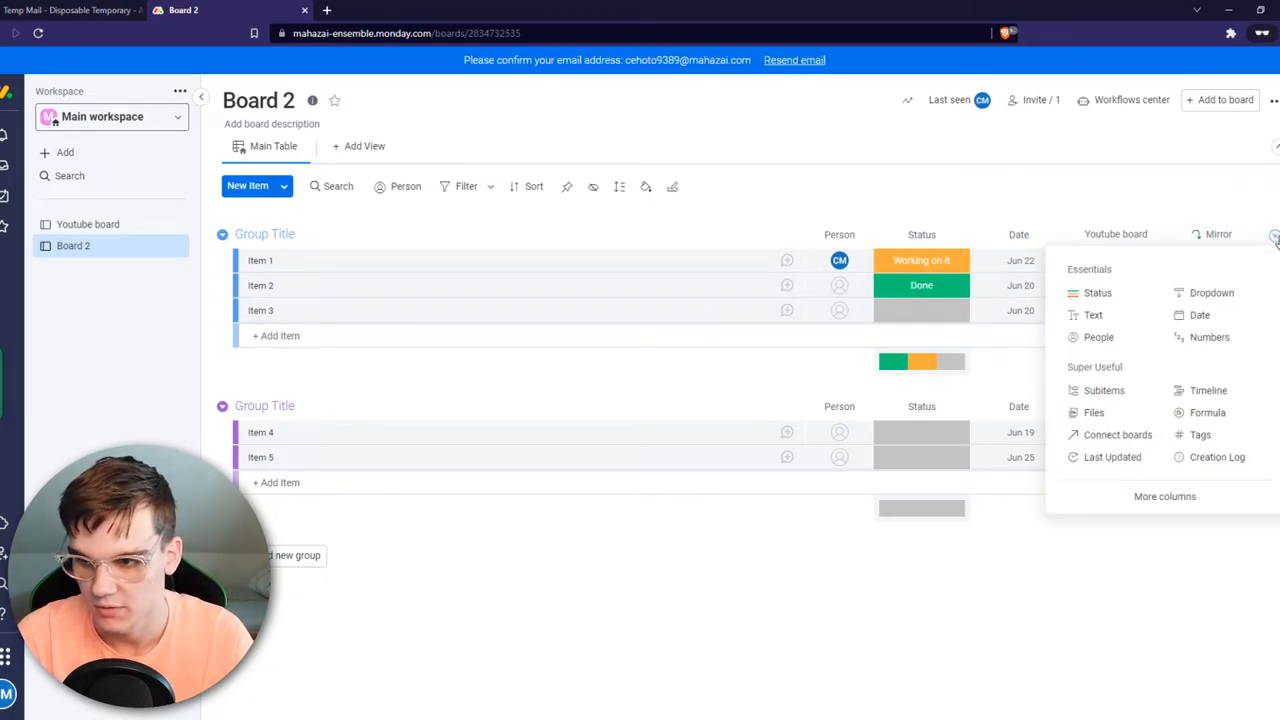
pyautogui.moveTo(1164, 496)
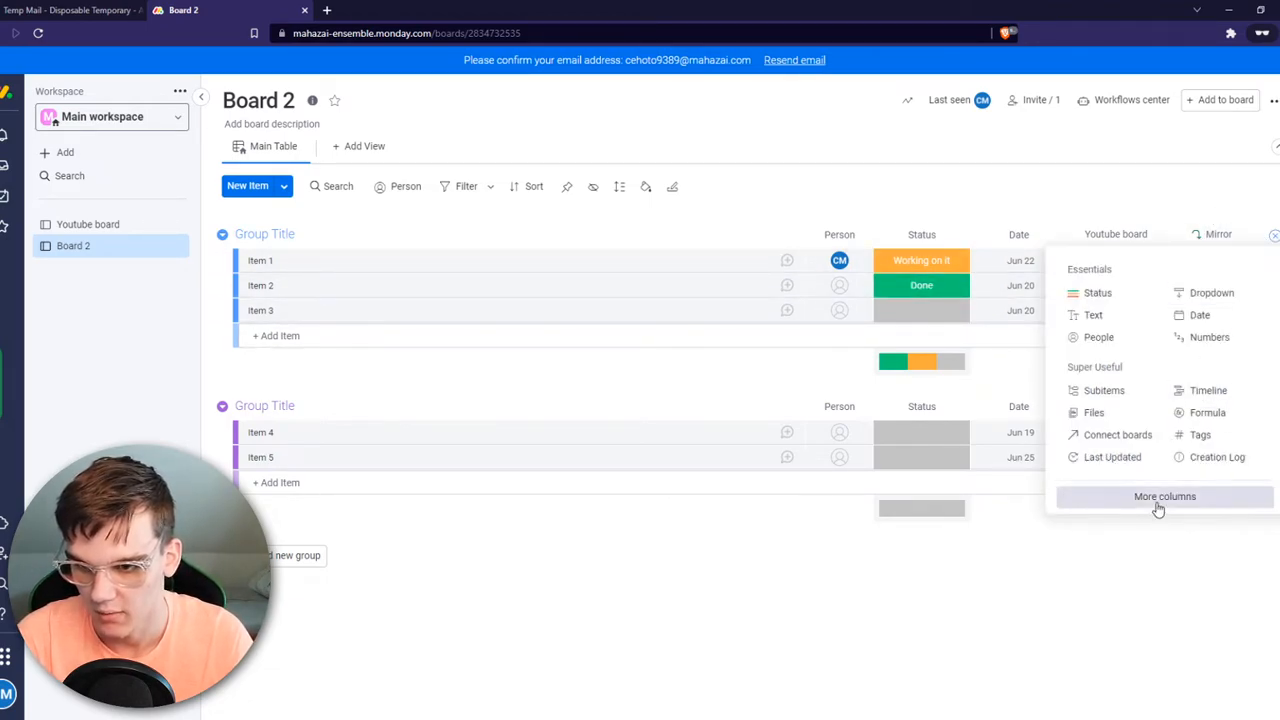
pyautogui.click(1164, 496)
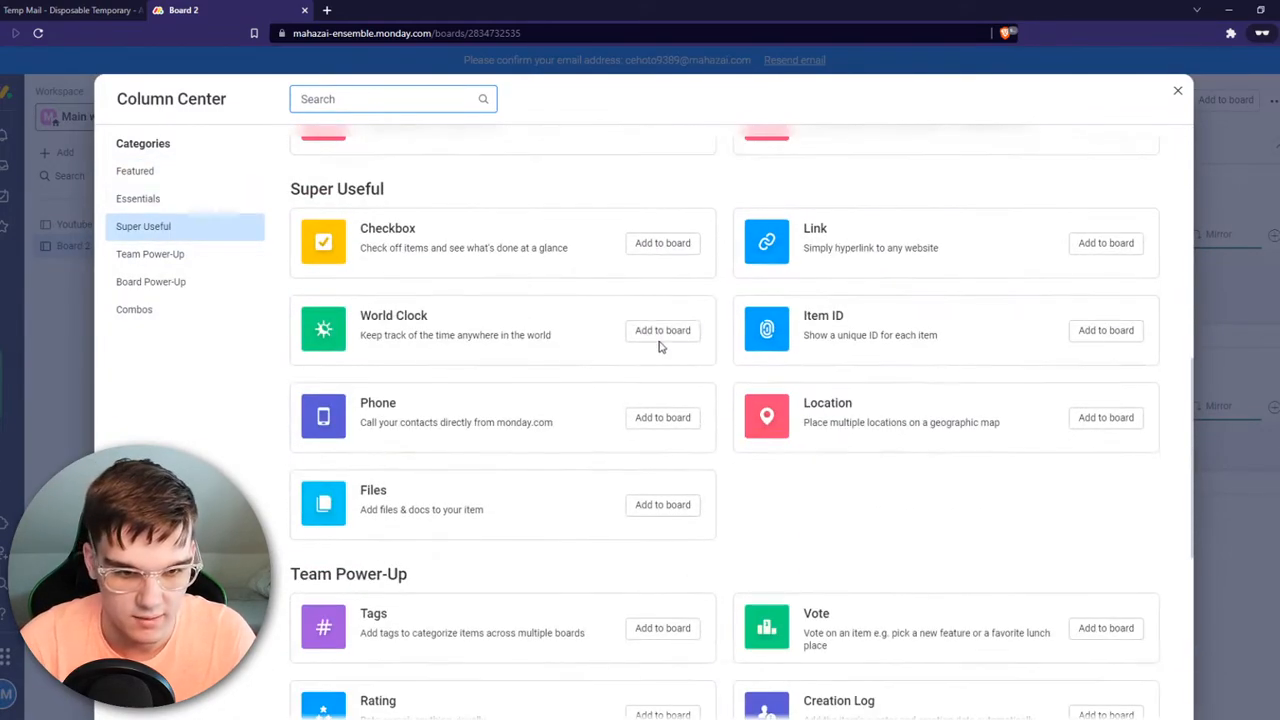
pyautogui.click(138, 198)
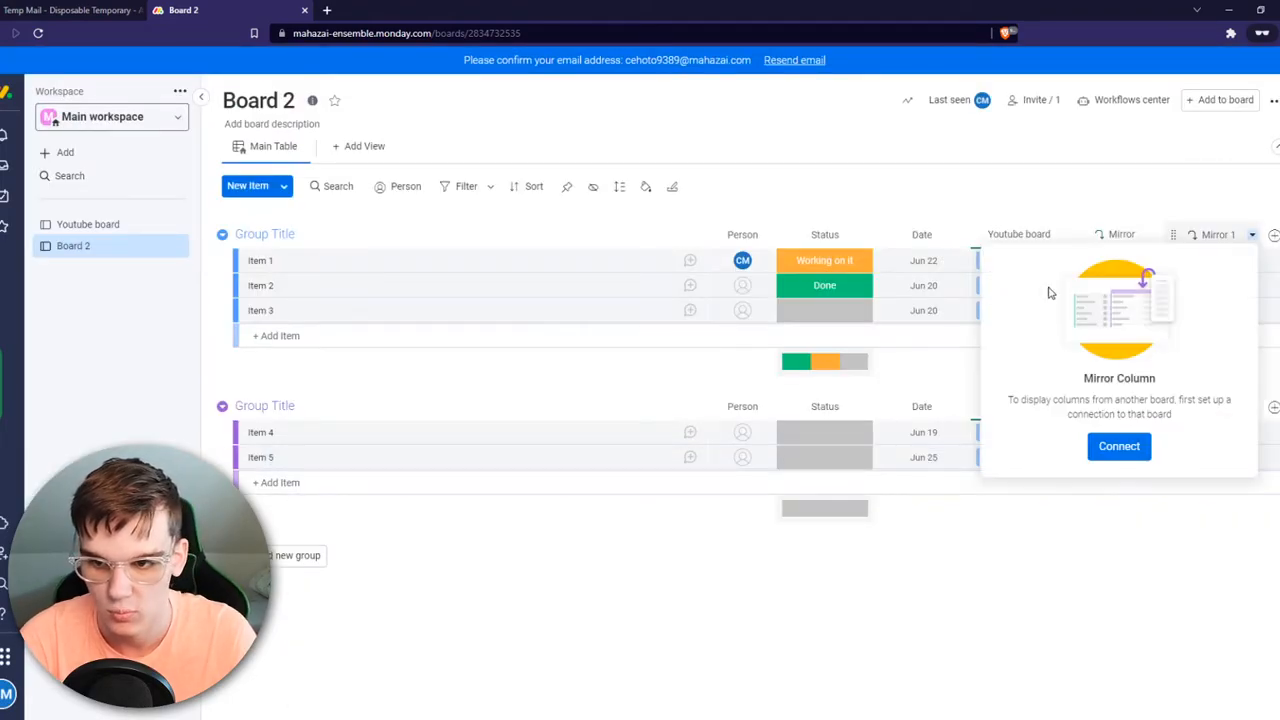
# Step: Connect the new mirror column through the Youtube board link and choose a column to mirror
pyautogui.click(1118, 446)
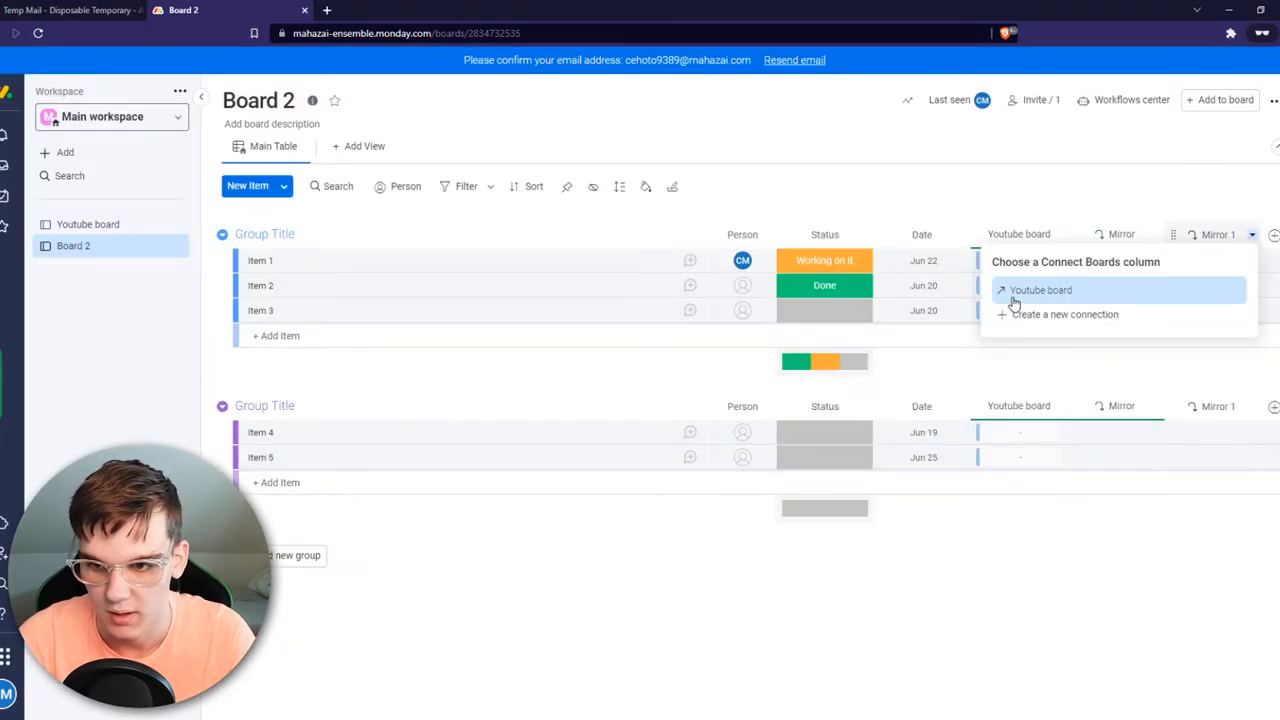
pyautogui.click(1040, 290)
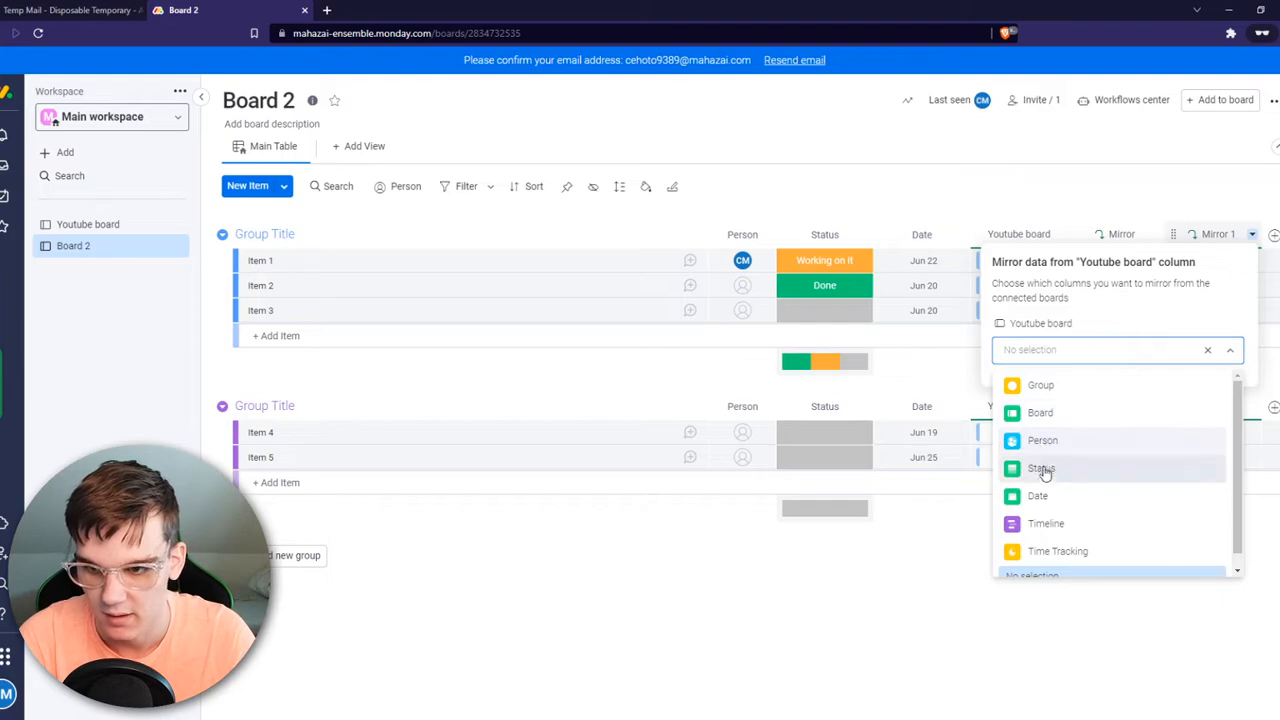
pyautogui.click(1040, 468)
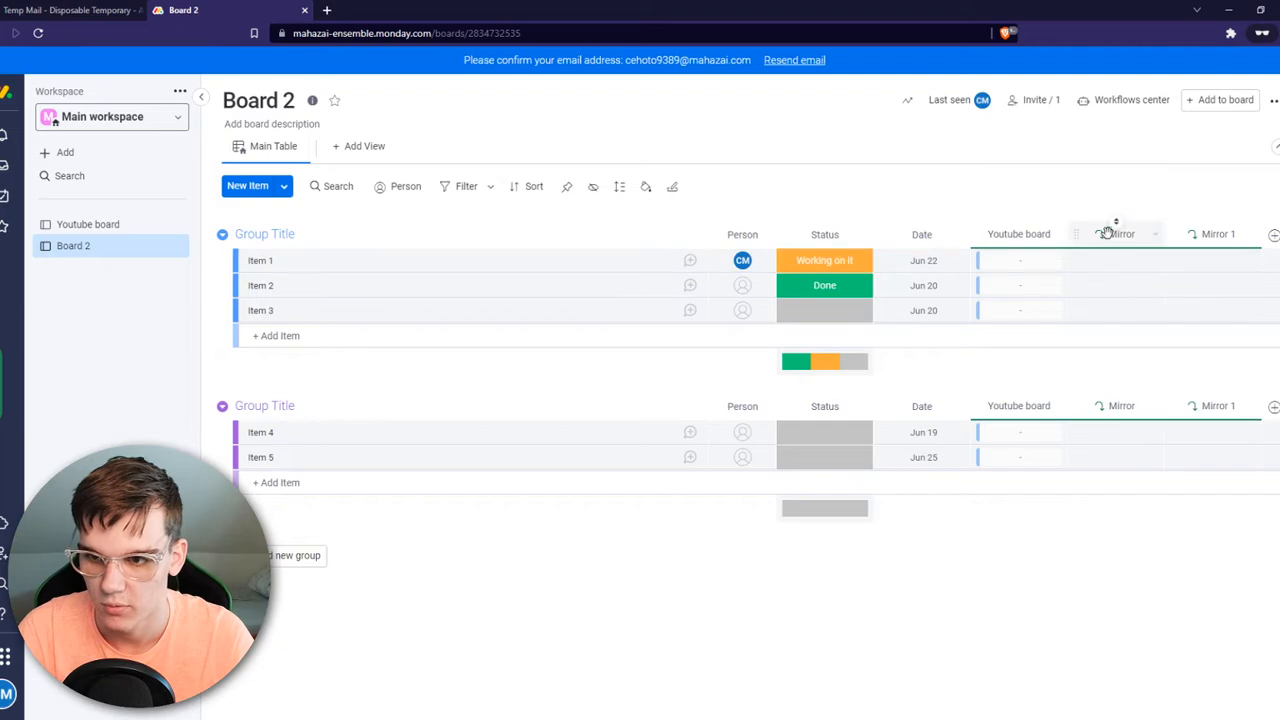
pyautogui.moveTo(1120, 234)
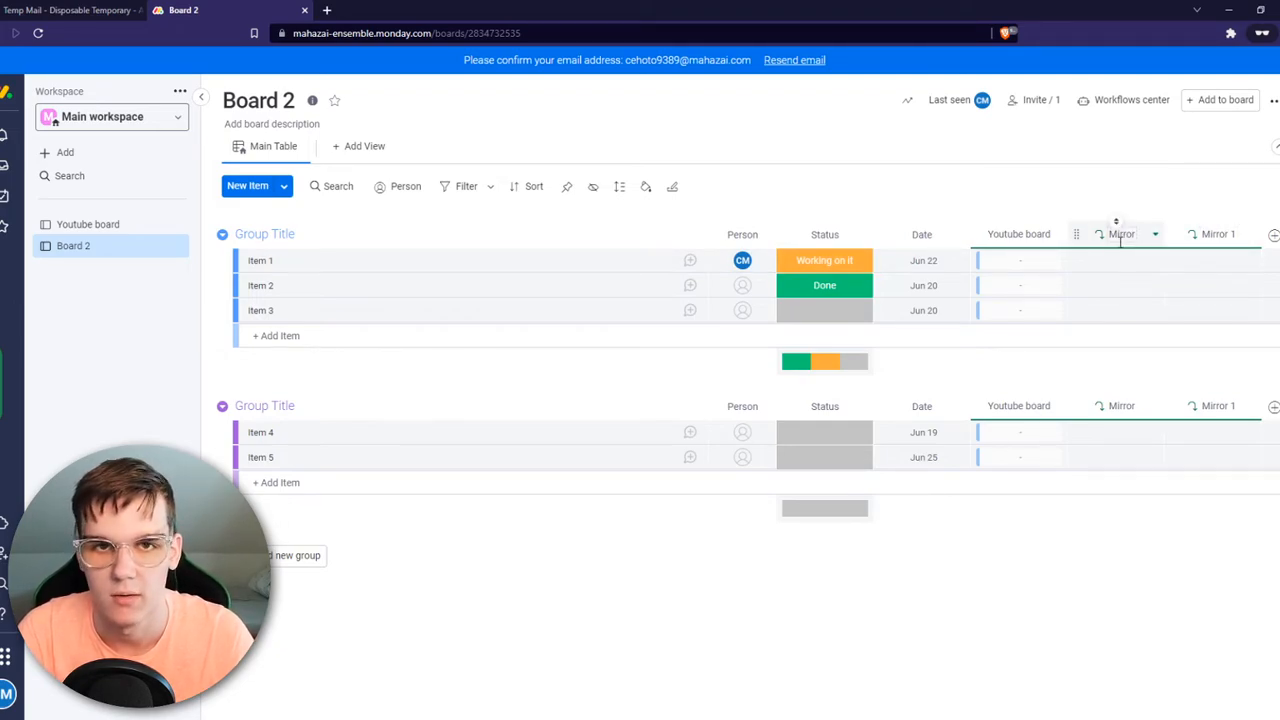